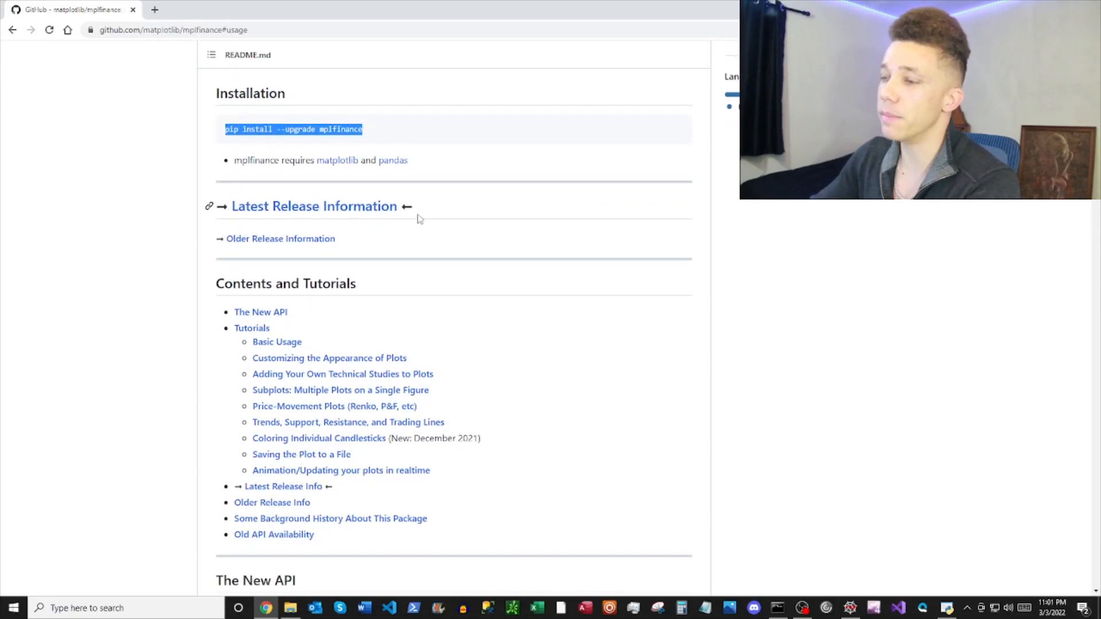
- Add the comment 'pip install mplfinance' beside the import mplfinance as mpf line
scroll(down, 3)
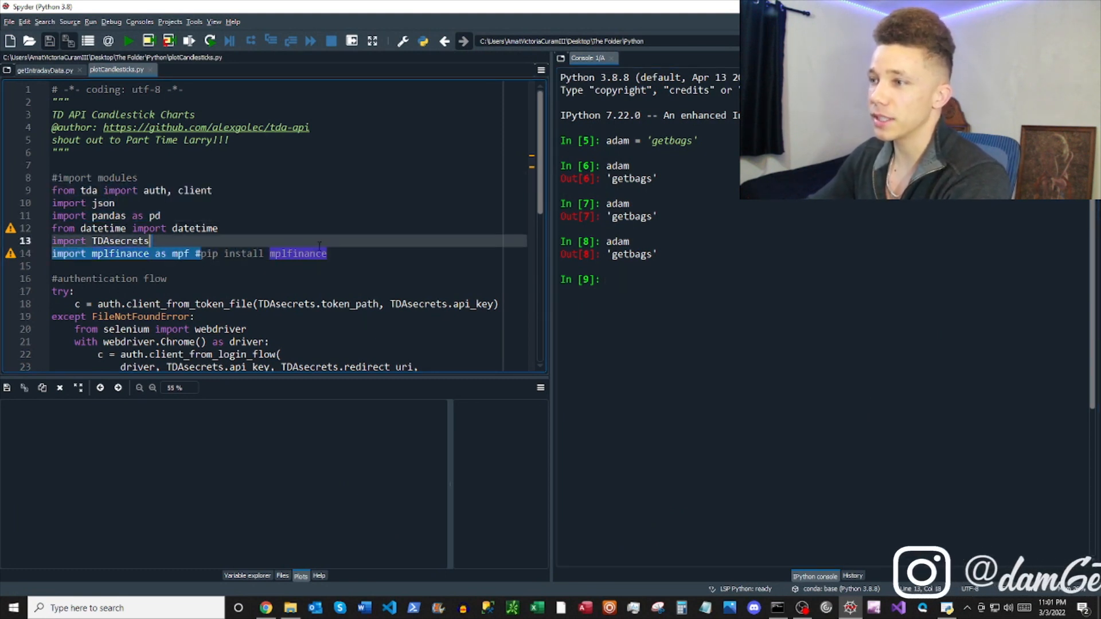
text(pip install mplfinance)
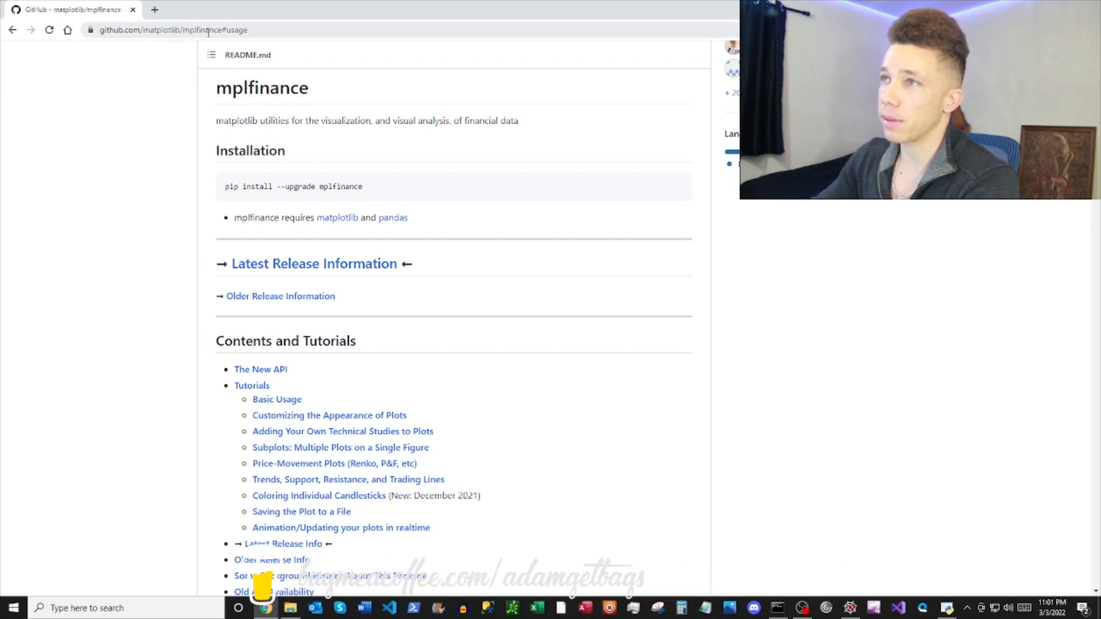
- Select the pip install command and read down through the candle, line and renko plot examples
drag(225, 186, 363, 186)
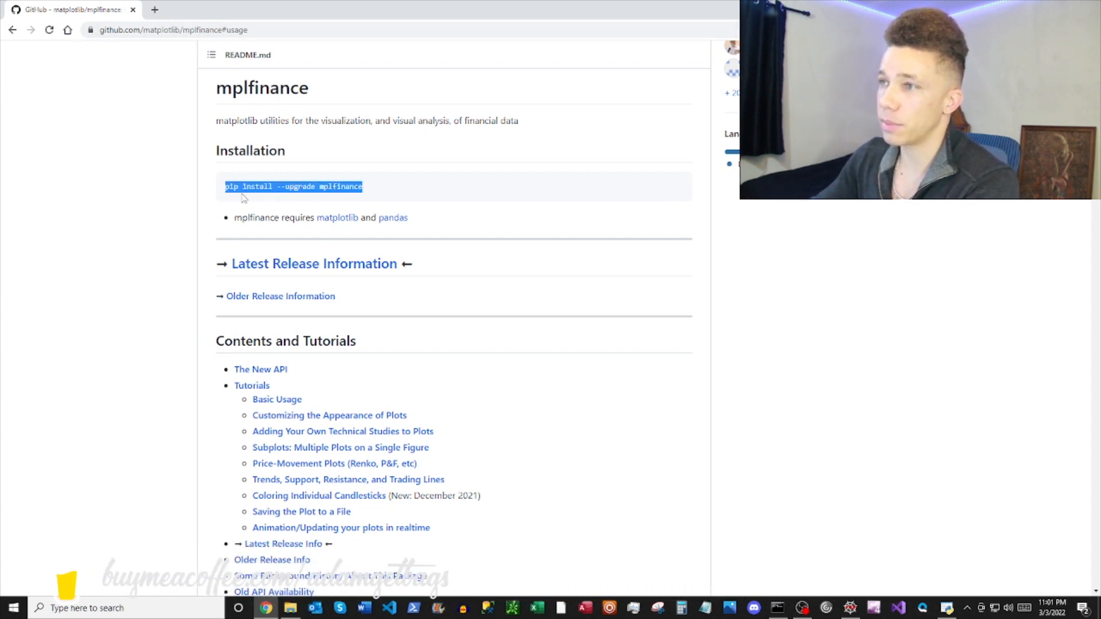
scroll(down, 3)
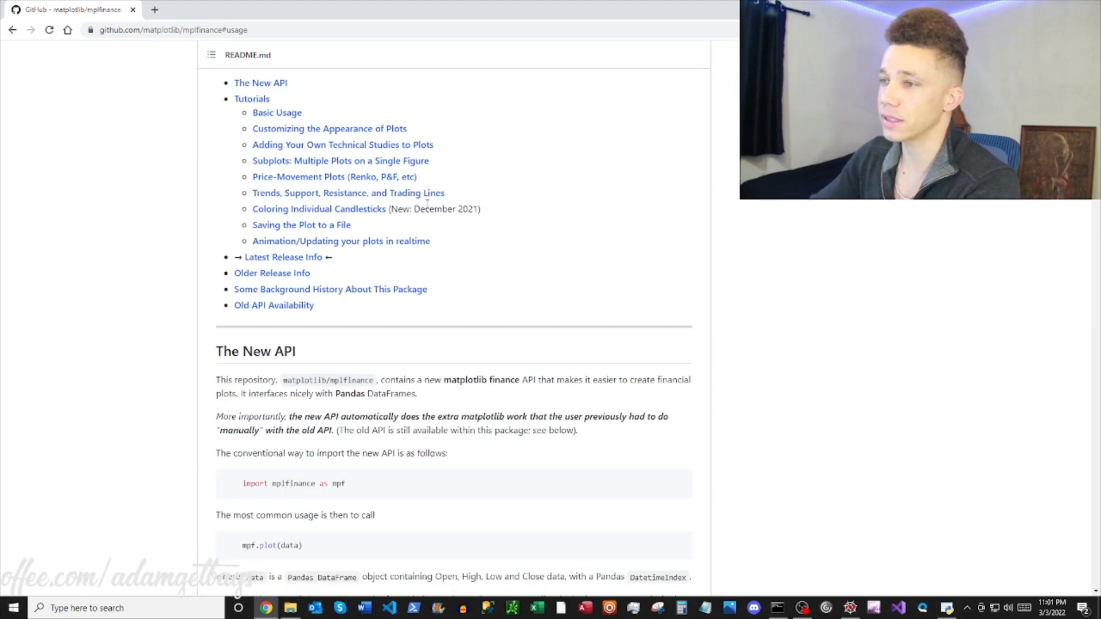
scroll(down, 3)
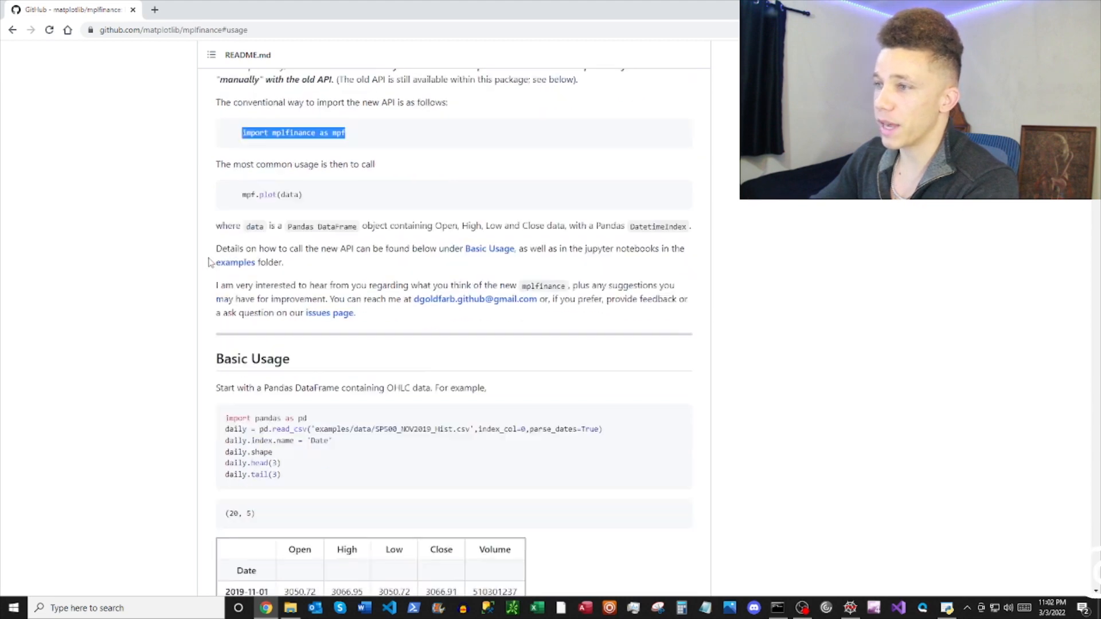
scroll(down, 3)
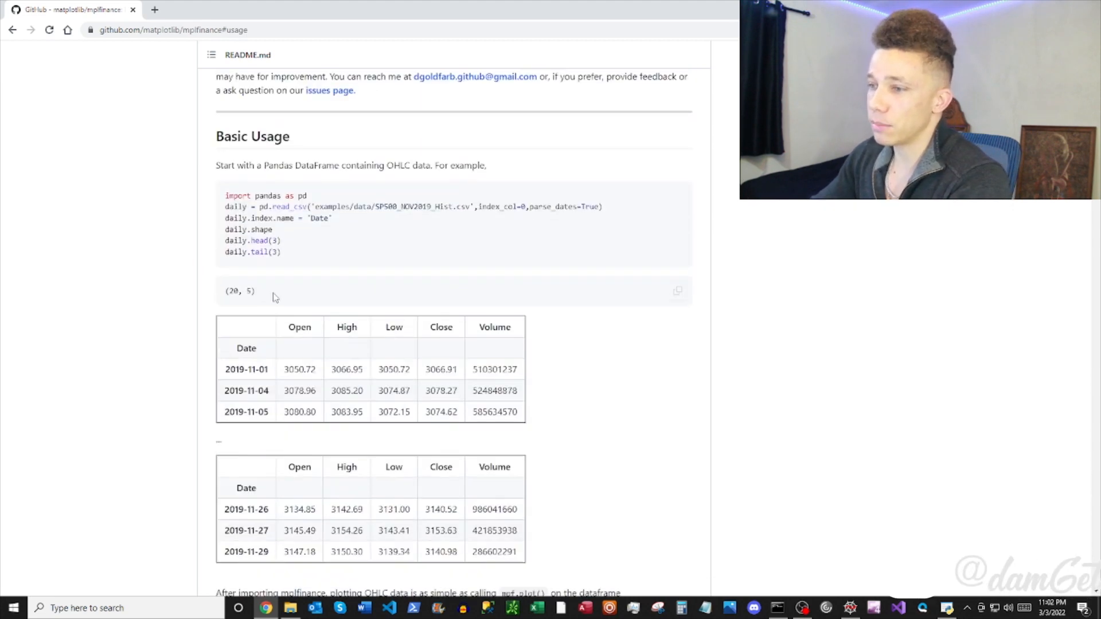
scroll(down, 3)
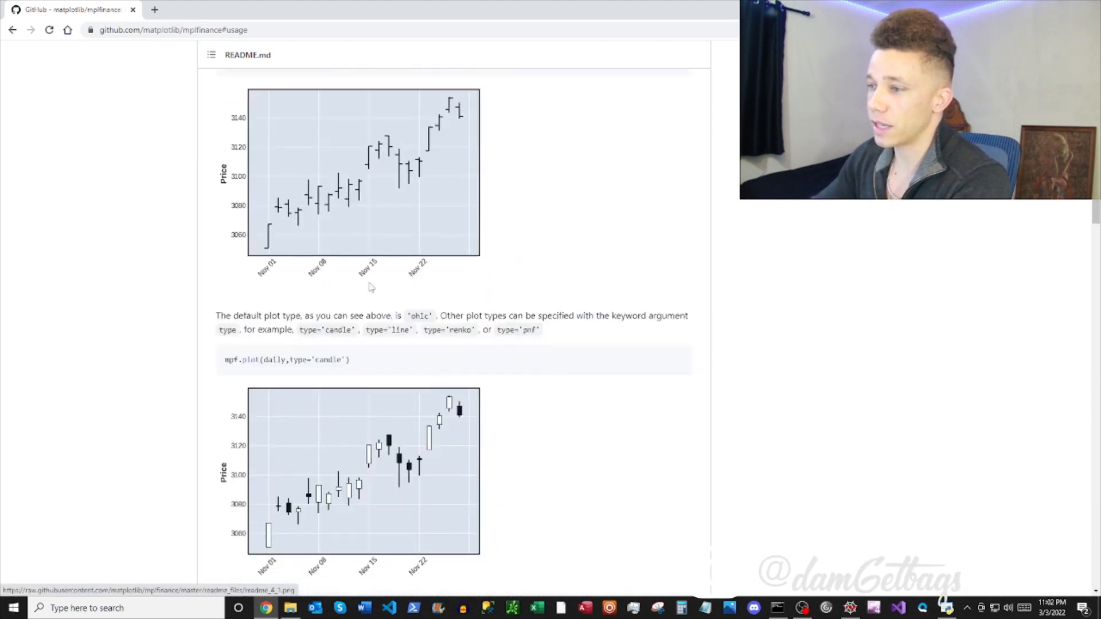
scroll(down, 3)
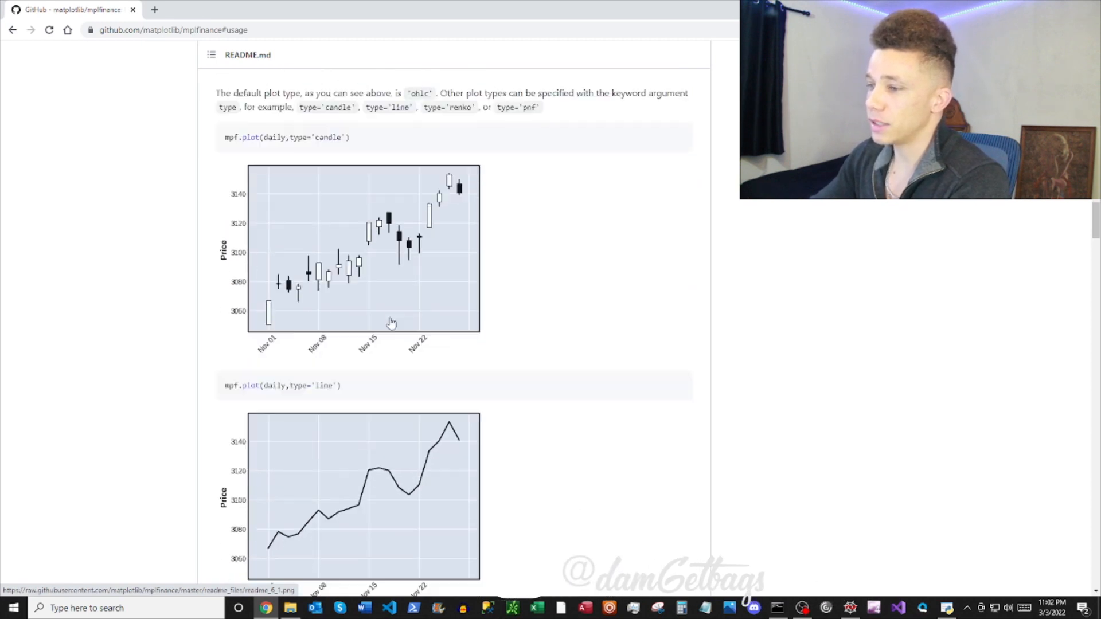
scroll(down, 3)
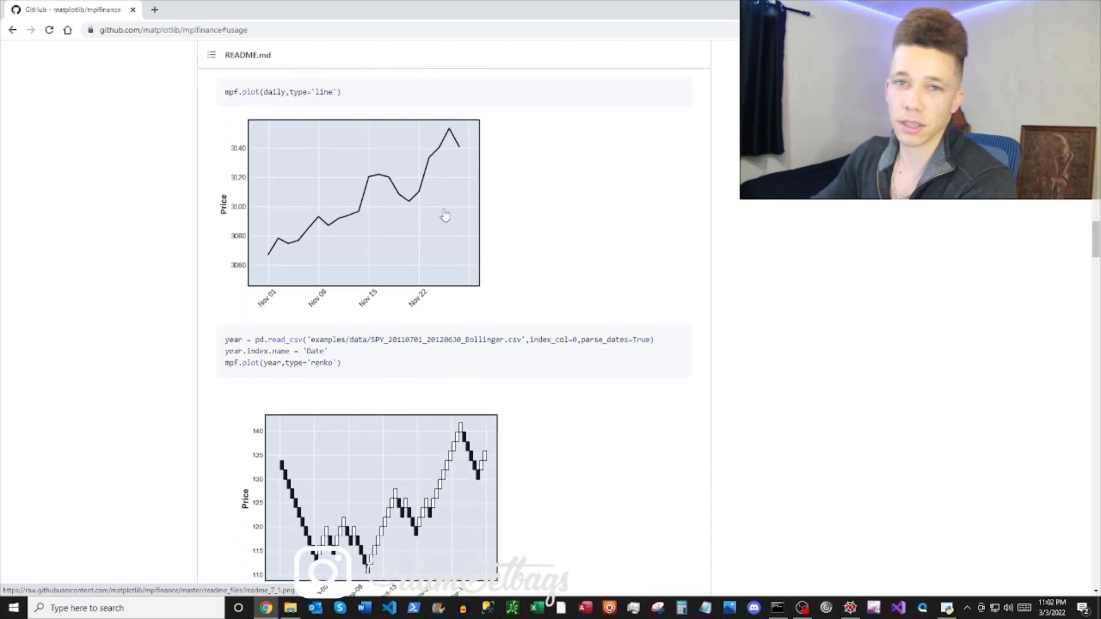
- Continue through the moving-average, volume and intraday time-axis plot examples
scroll(down, 3)
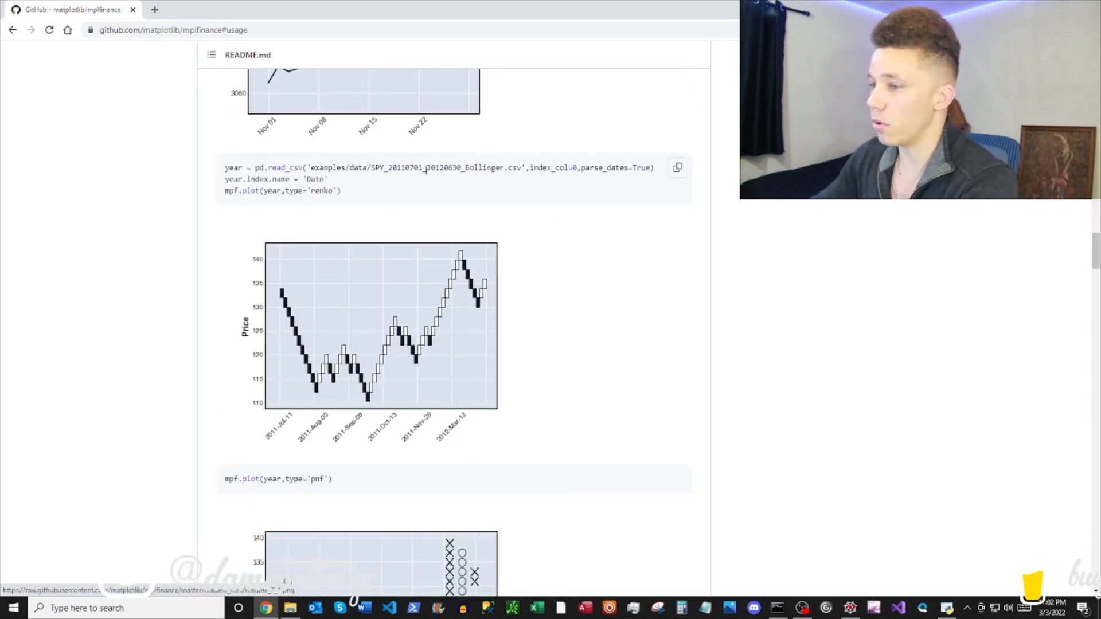
scroll(down, 3)
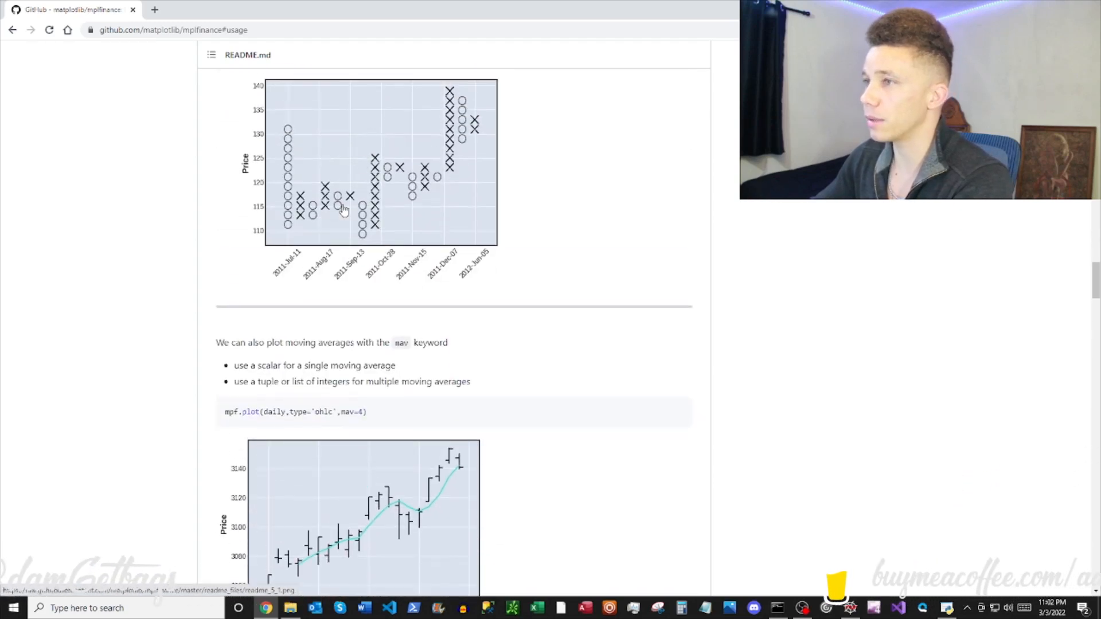
scroll(down, 3)
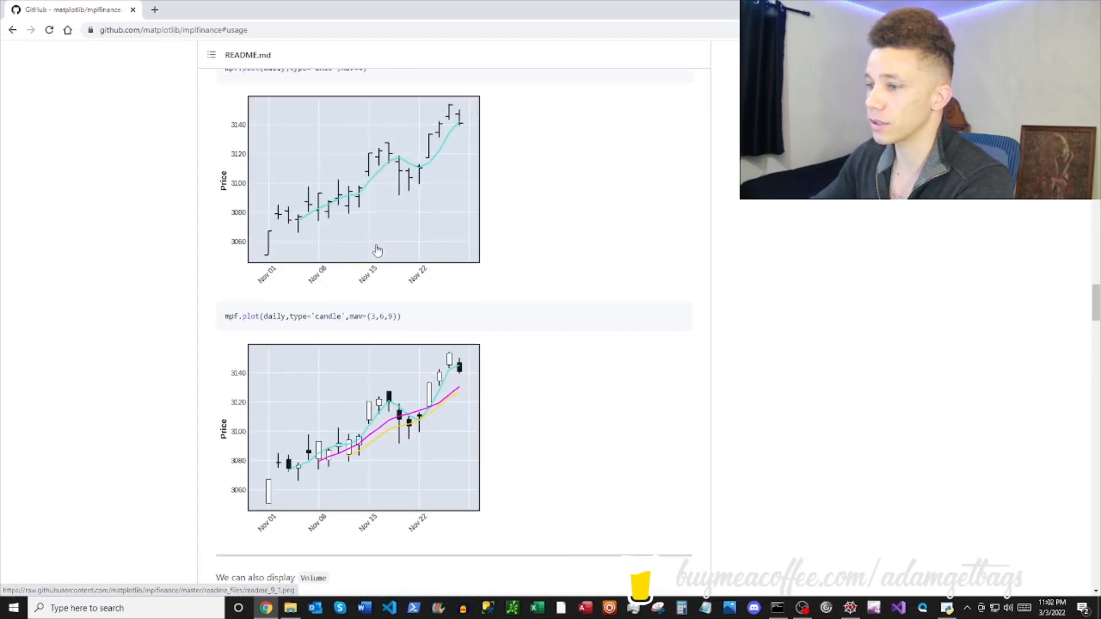
scroll(down, 3)
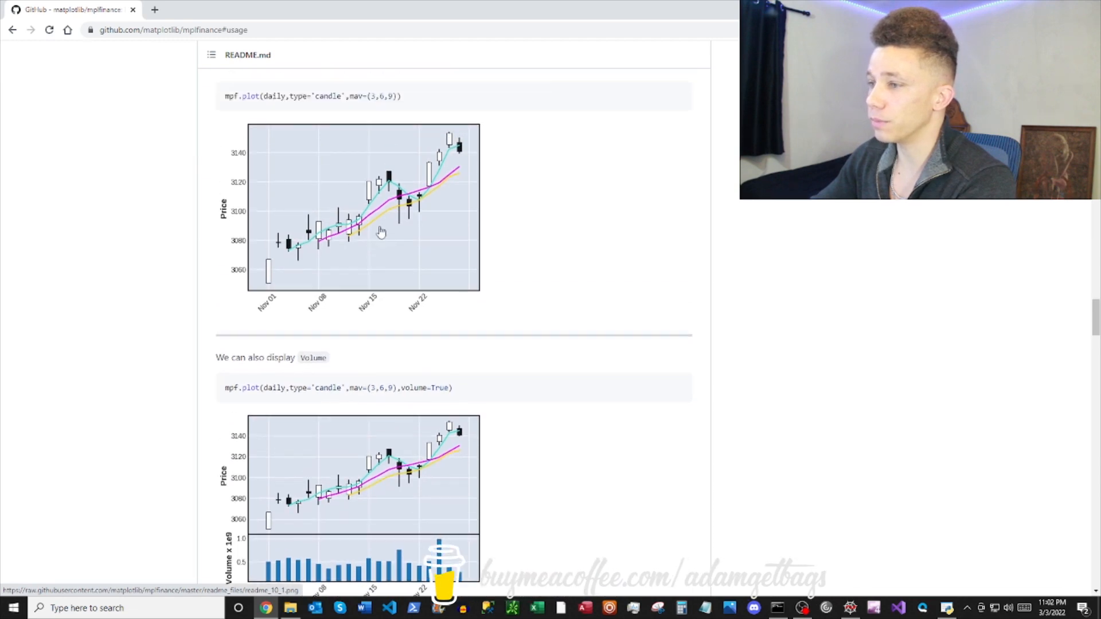
scroll(down, 3)
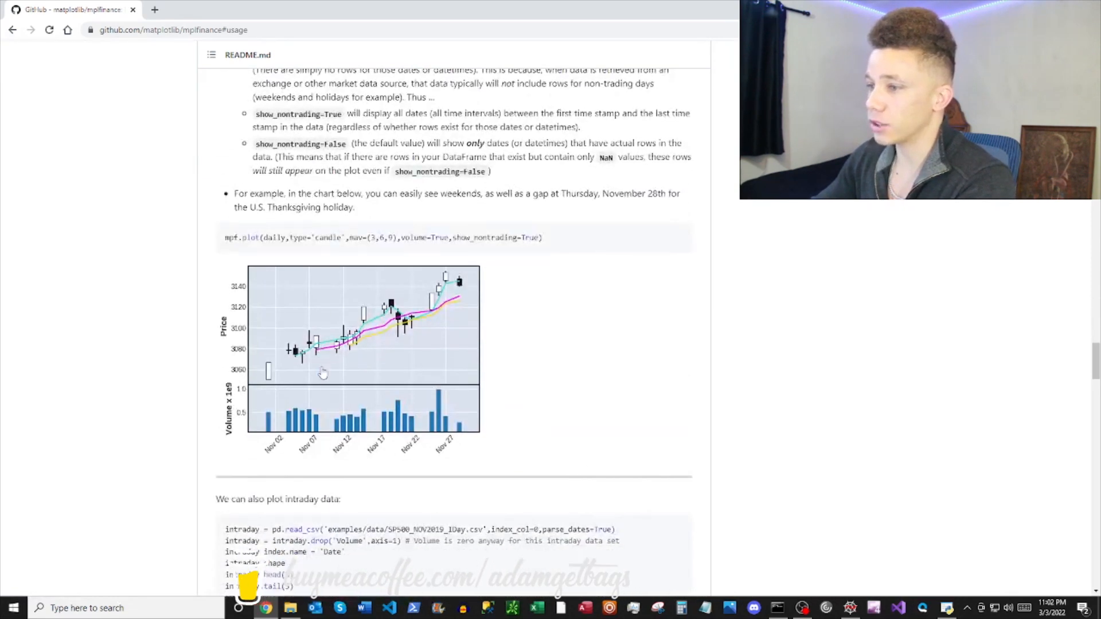
scroll(down, 3)
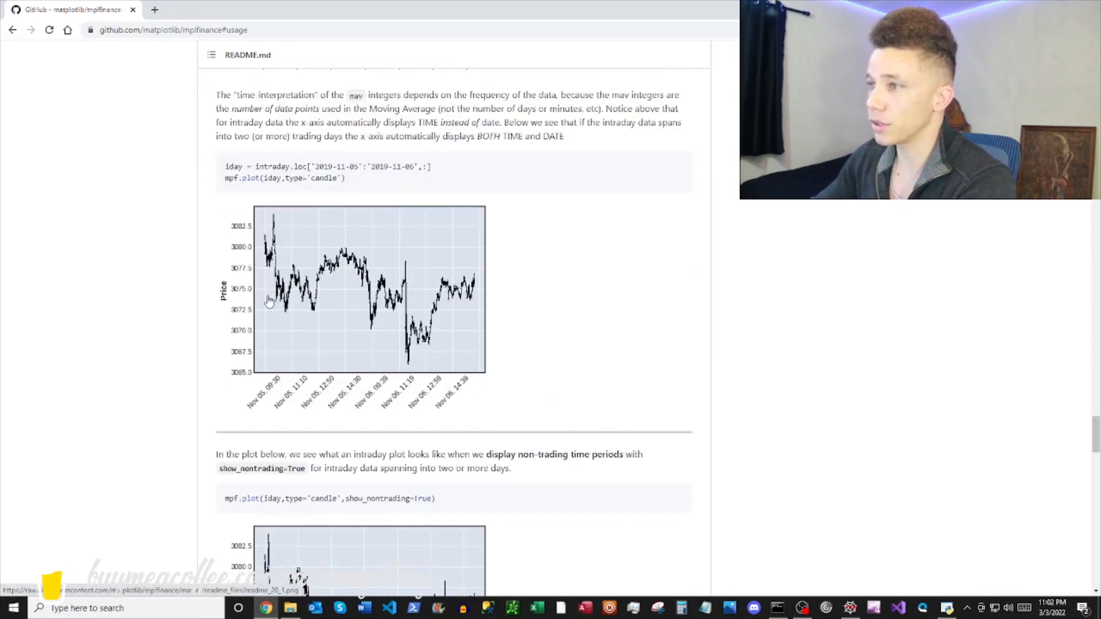
mouse_move(251, 303)
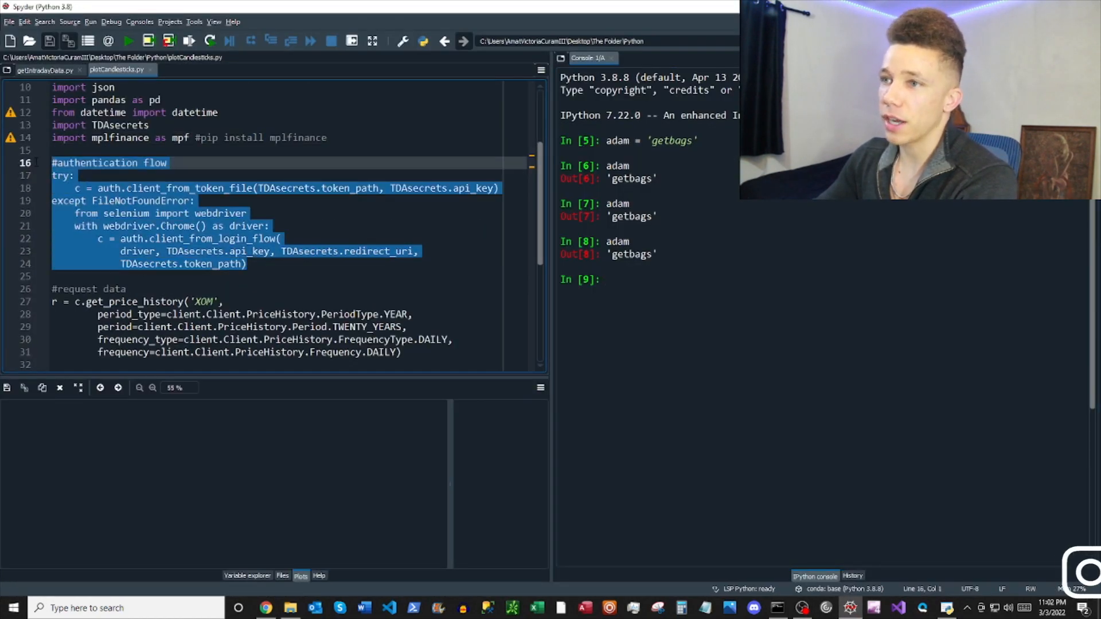
- Review the daily-frequency data request and add mpf.plot(data[-100:], type='candle', mav=(10,20,50), volume=True)
scroll(down, 3)
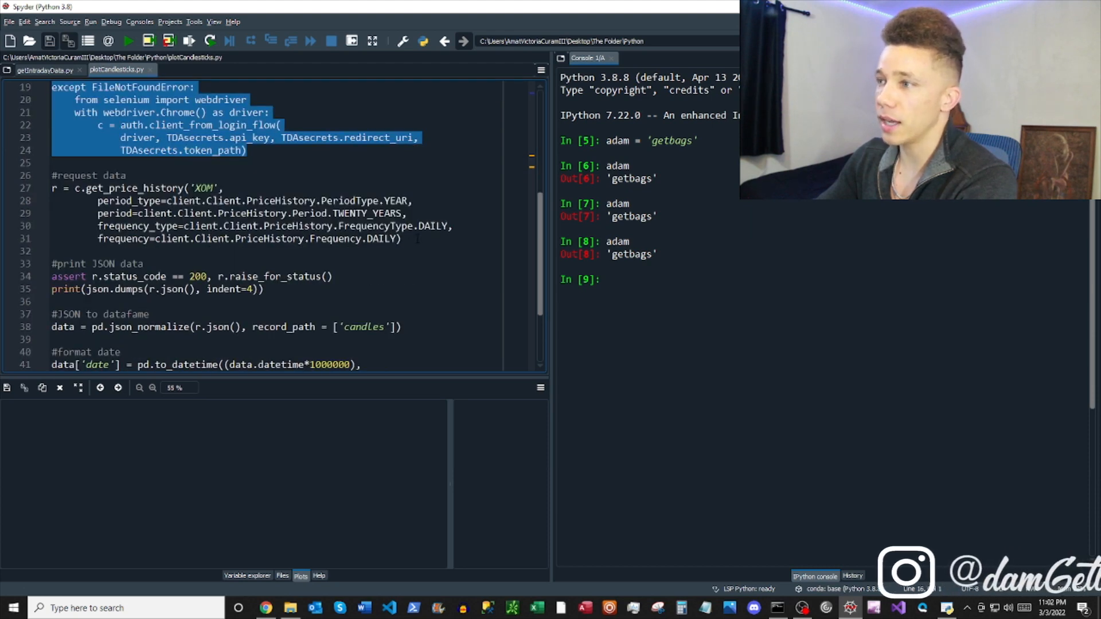
click(182, 213)
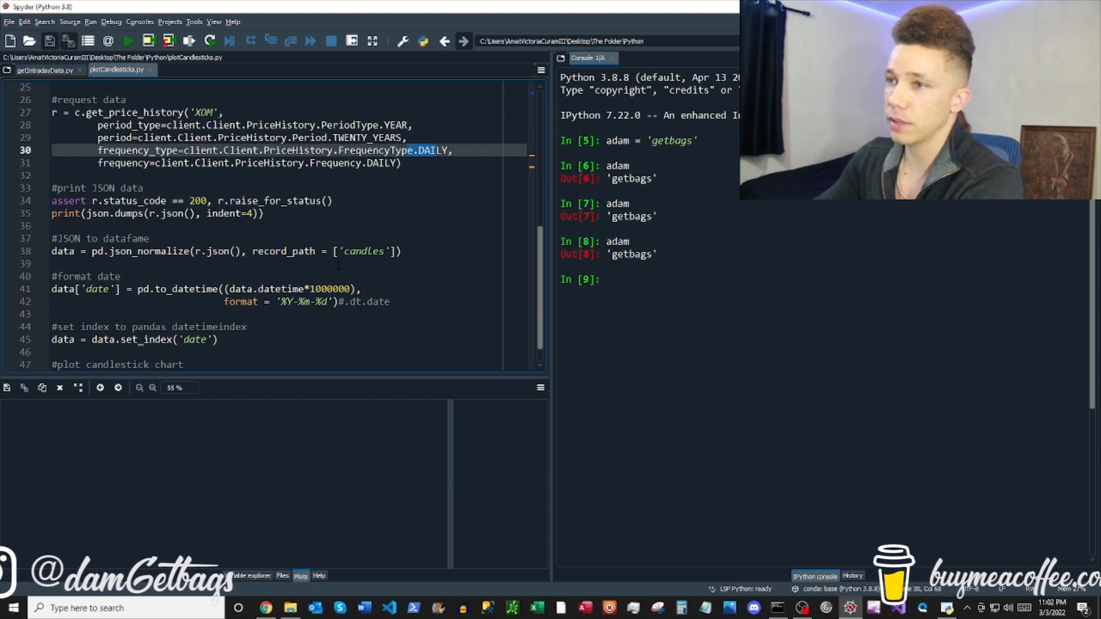
drag(52, 199, 264, 214)
text(mpf.plot(data[-100:], type = 'candle', mav = (10, 20, 50), volume = True))
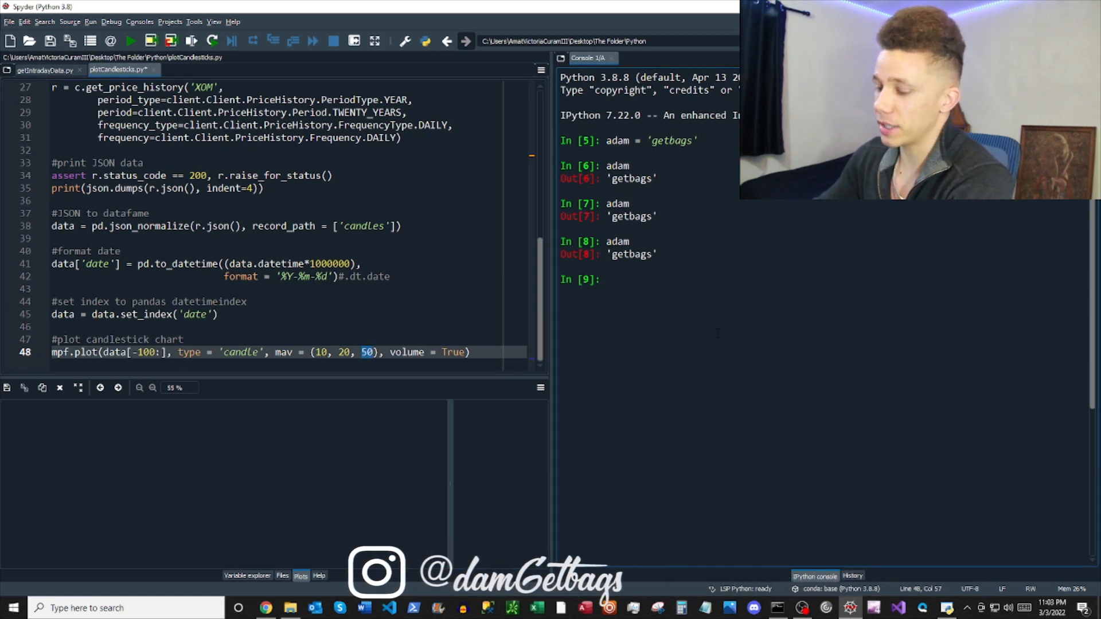
- Run the script to produce the 100-day XOM candlestick chart with averages and volume
click(131, 41)
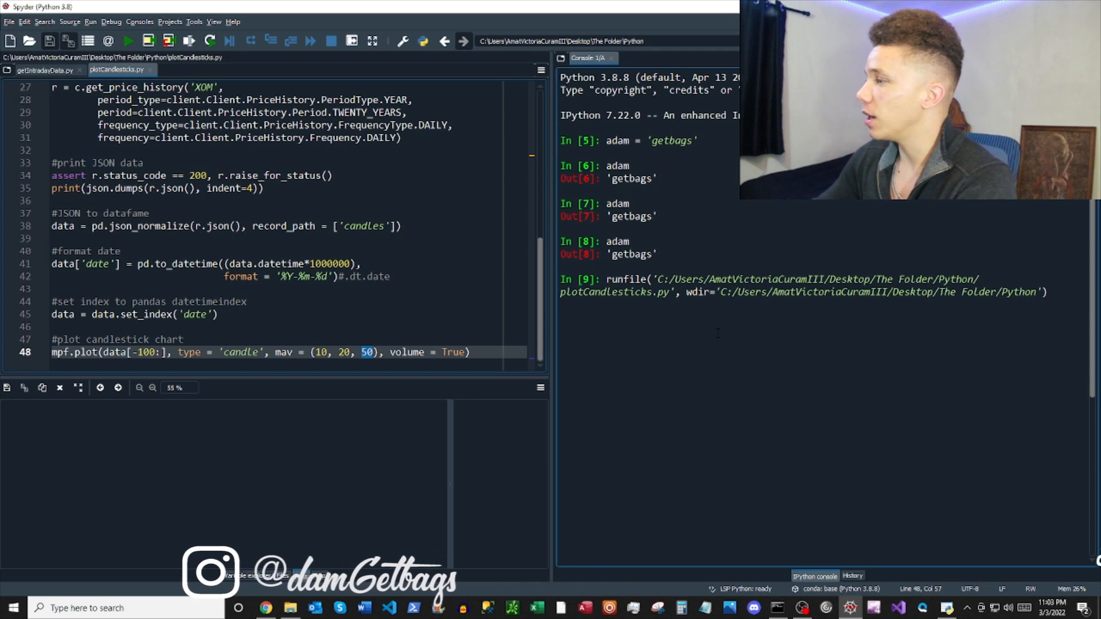
click(128, 40)
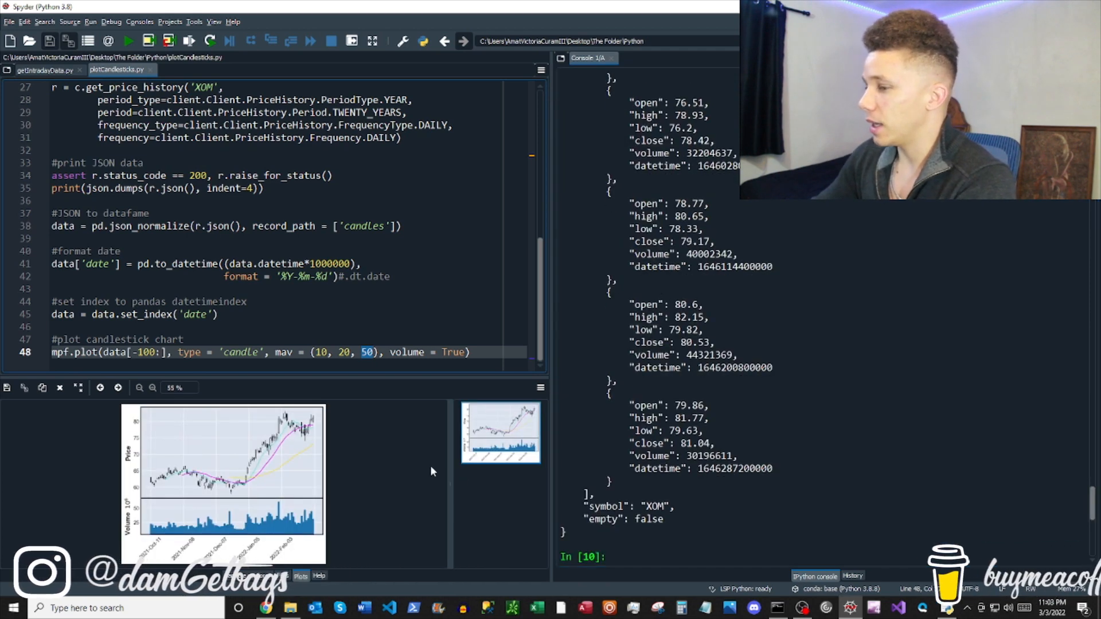